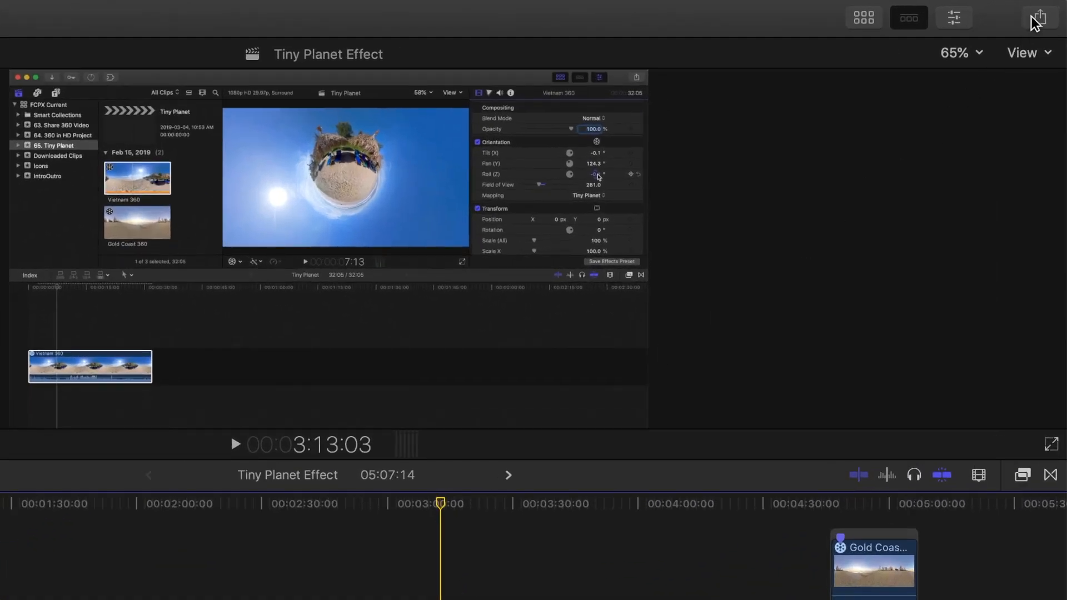
Step: Choose Add Destination from the Share menu to open the Destinations preferences
click(1041, 16)
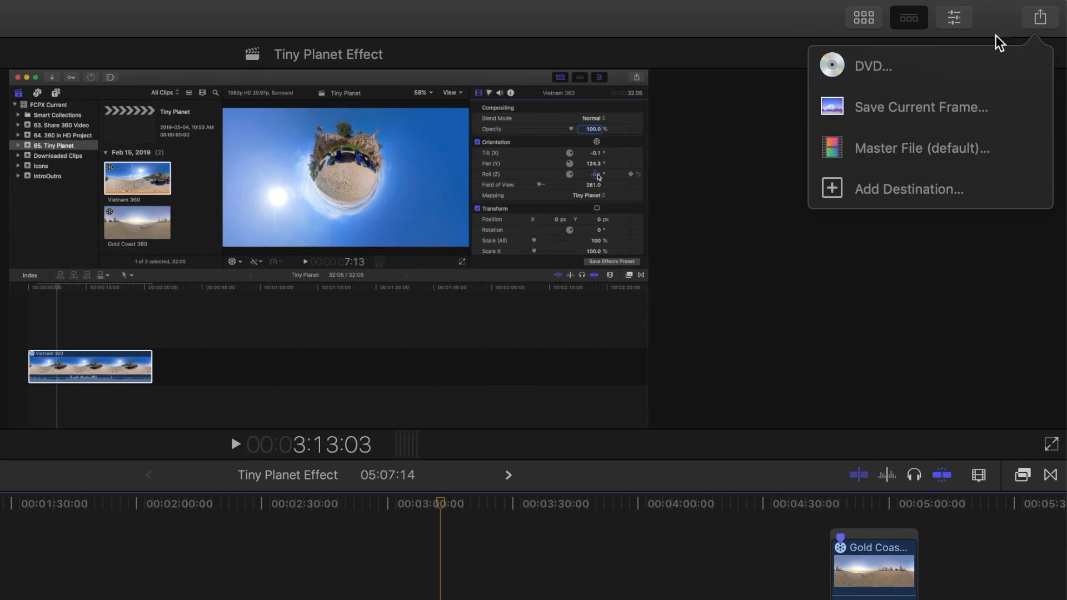
click(909, 189)
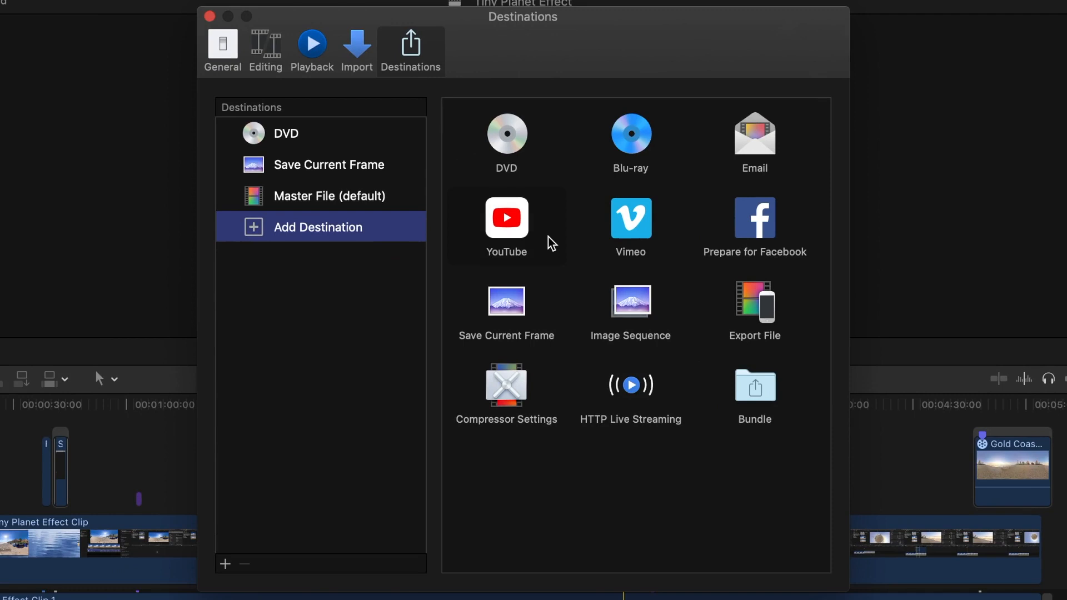
Step: Drag YouTube into the Destinations list and start its Sign In prompt
drag(506, 217, 349, 218)
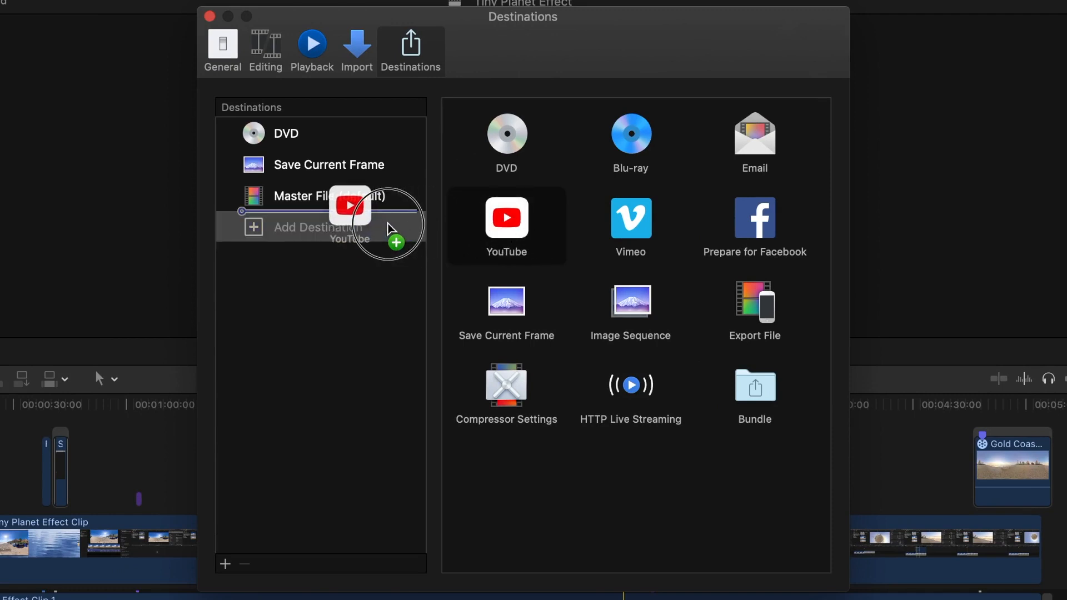
click(506, 217)
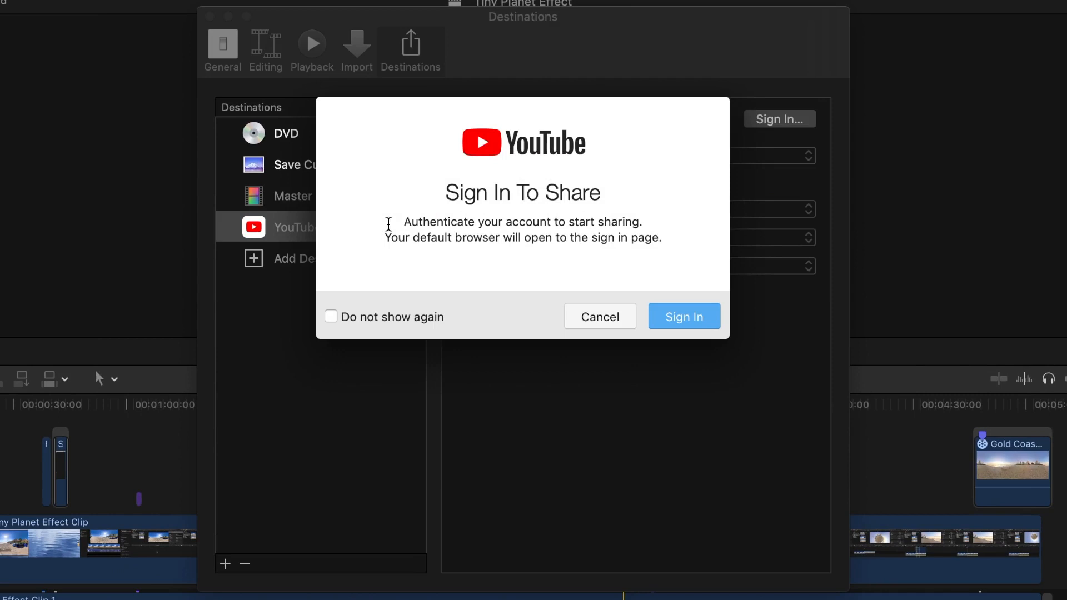
mouse_move(664, 334)
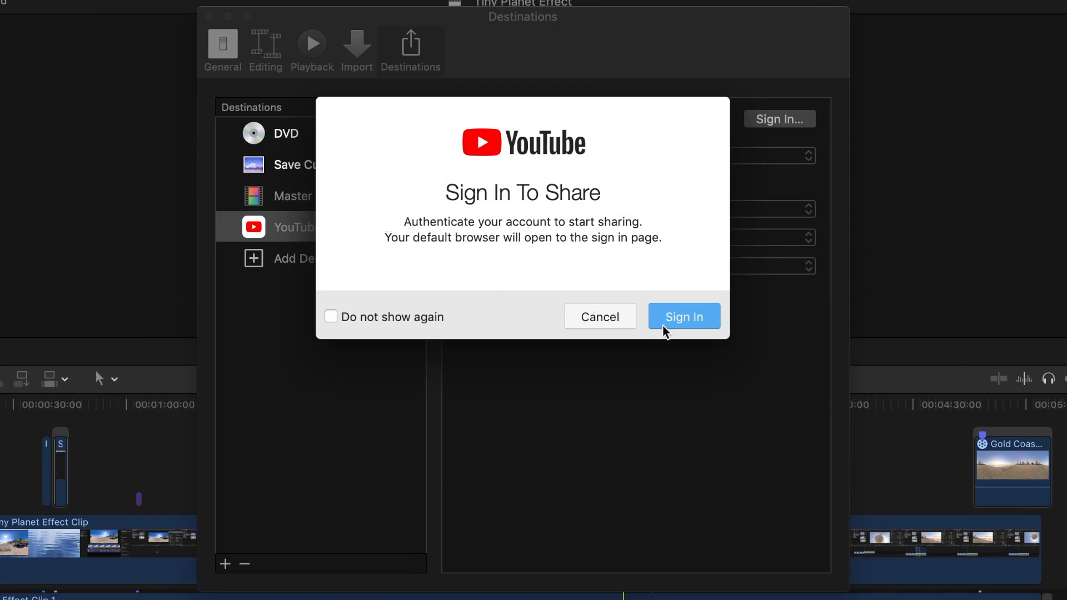
Step: Sign in with the Google account in Safari and allow Final Cut Pro access
click(684, 316)
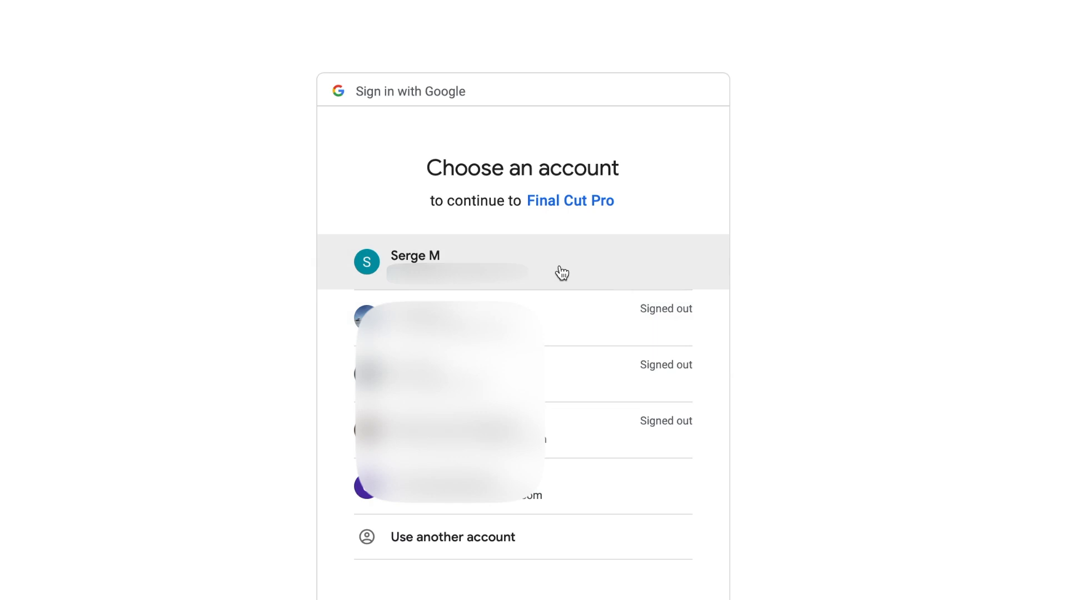
click(478, 270)
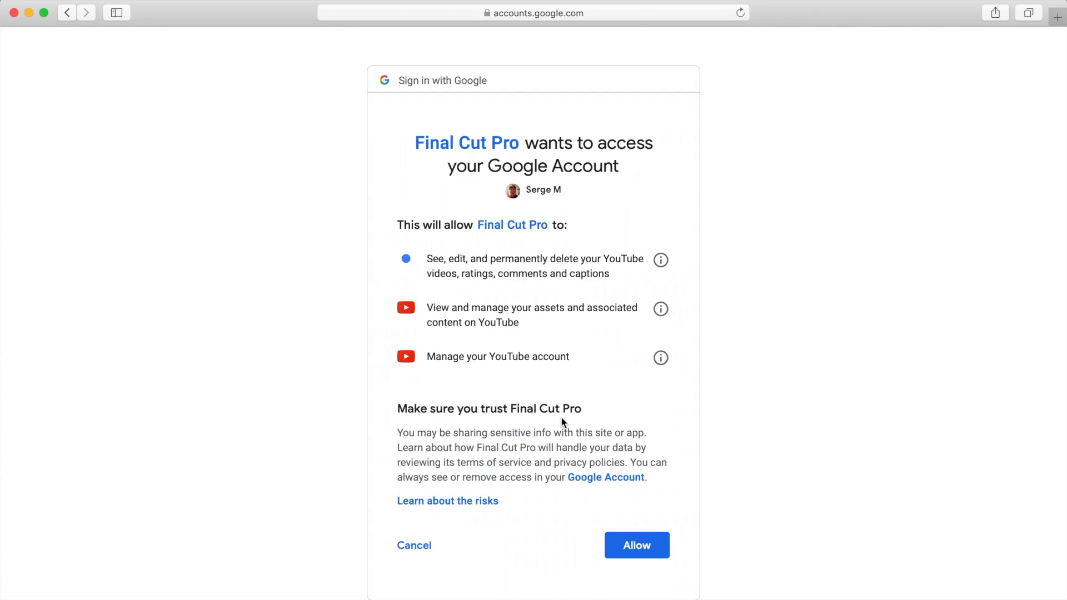
click(637, 546)
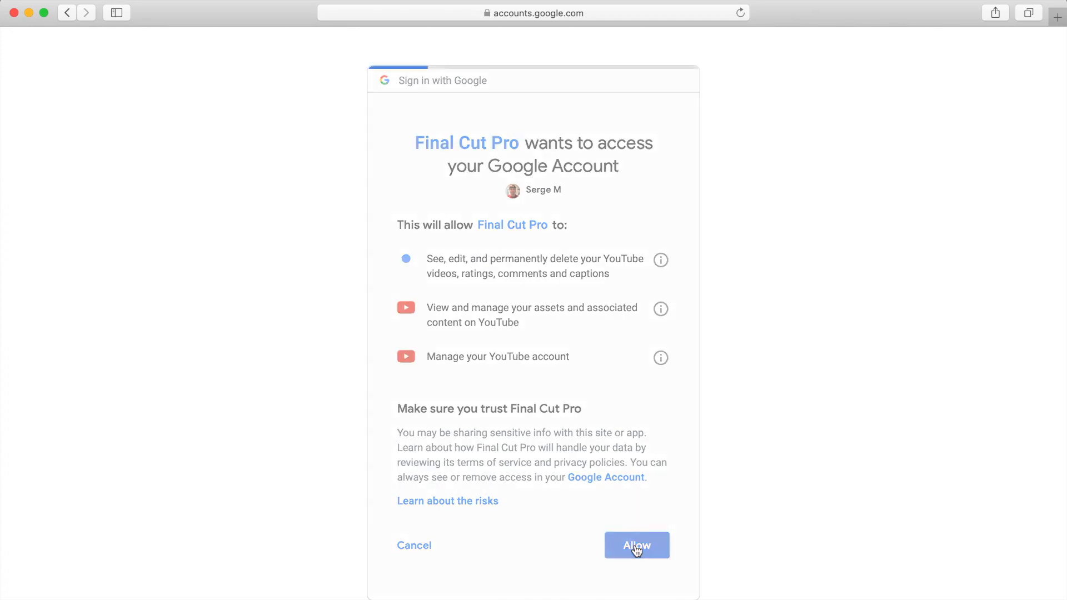
click(636, 545)
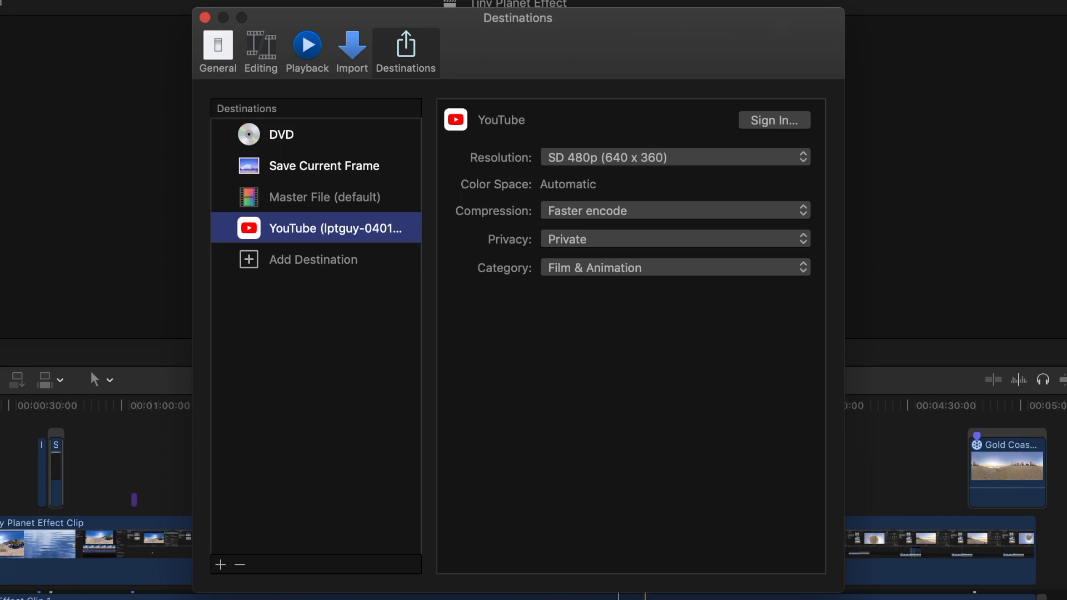
mouse_move(759, 191)
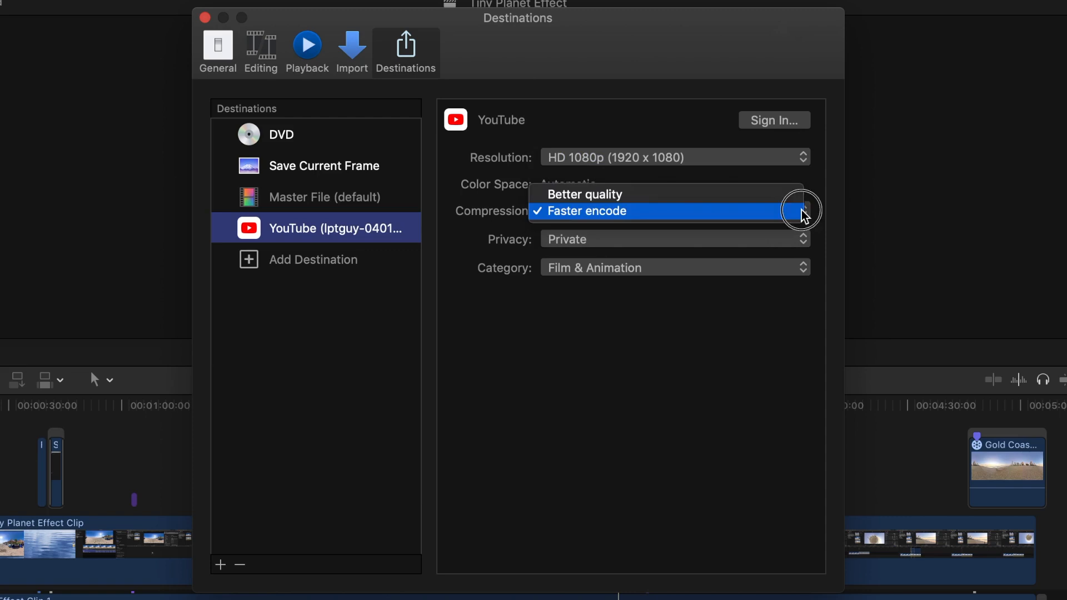
Step: Keep Faster encode compression for the HD 1080p YouTube destination
click(587, 211)
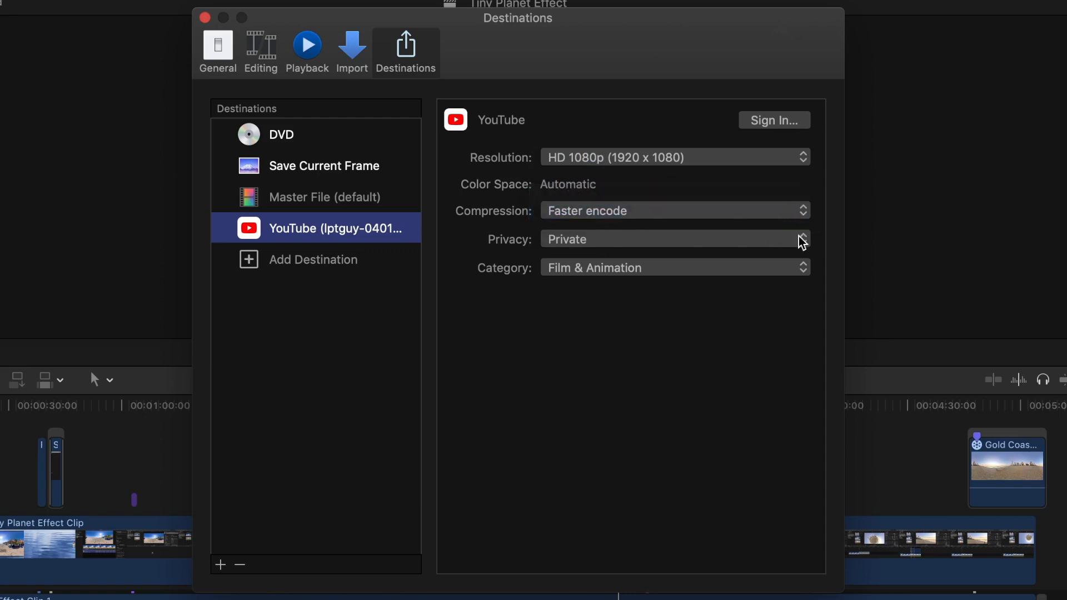
mouse_move(801, 267)
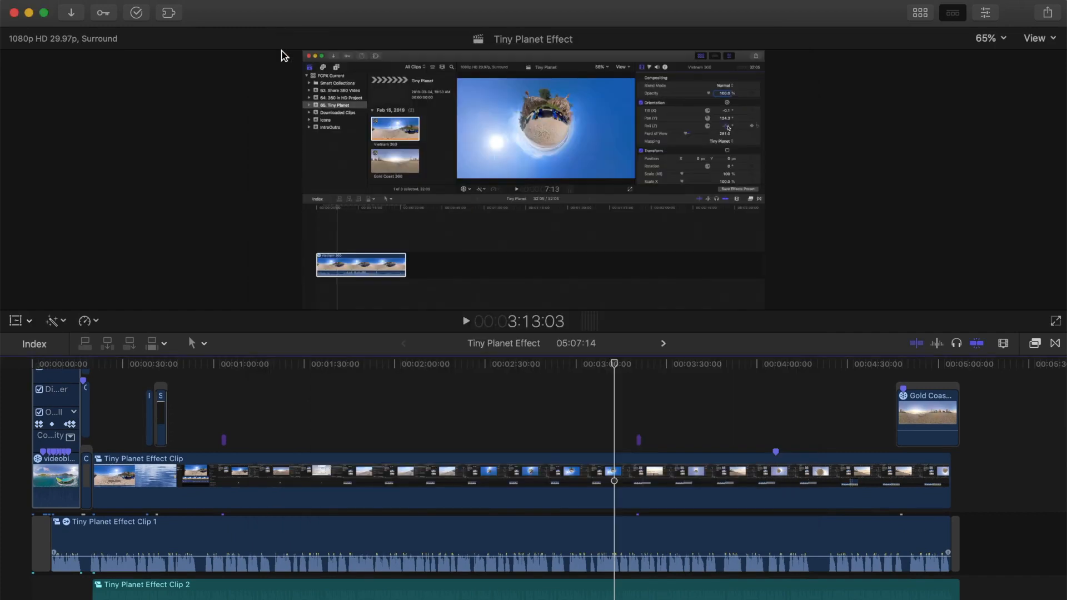
Step: Enter title Tiny Planet Effect Tutorial, a how-to description, and Tiny Planet tags
click(1037, 12)
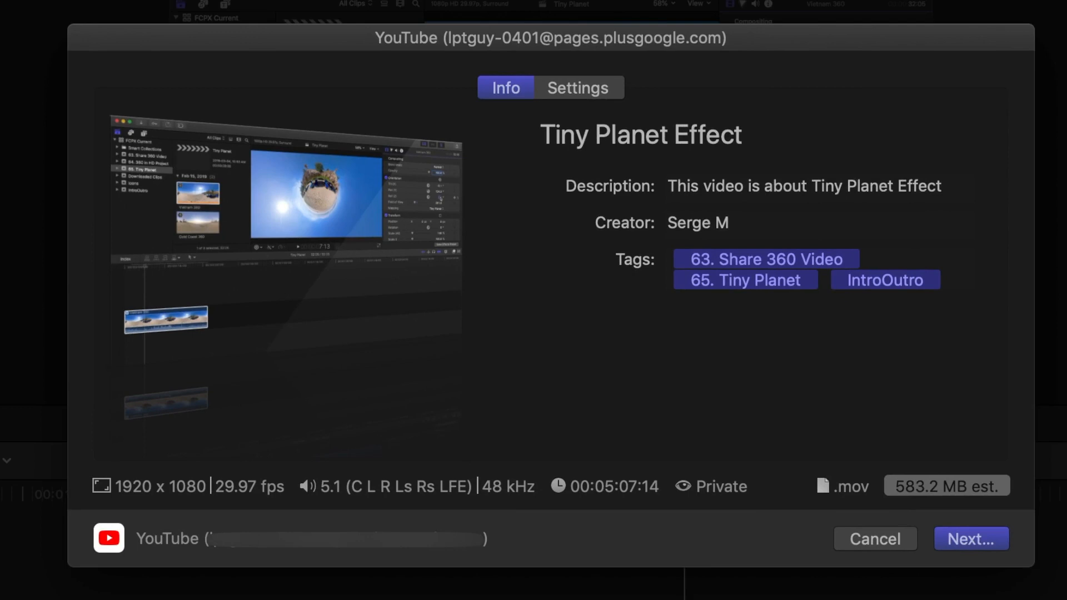
click(640, 135)
text(How to)
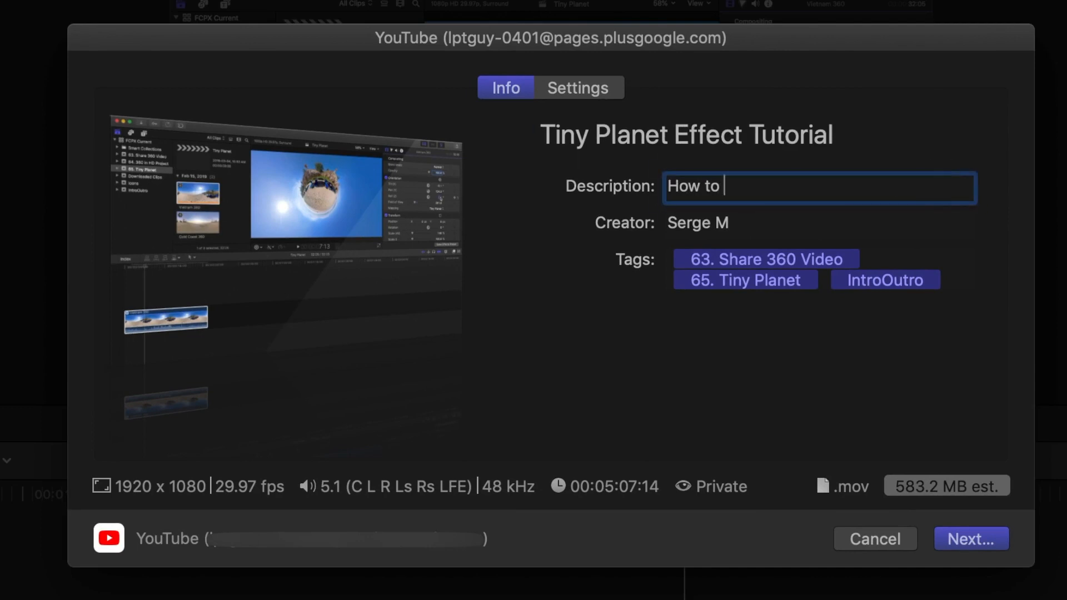
text(add the Tiny Planet Effect to your videos in Final Cut Pro)
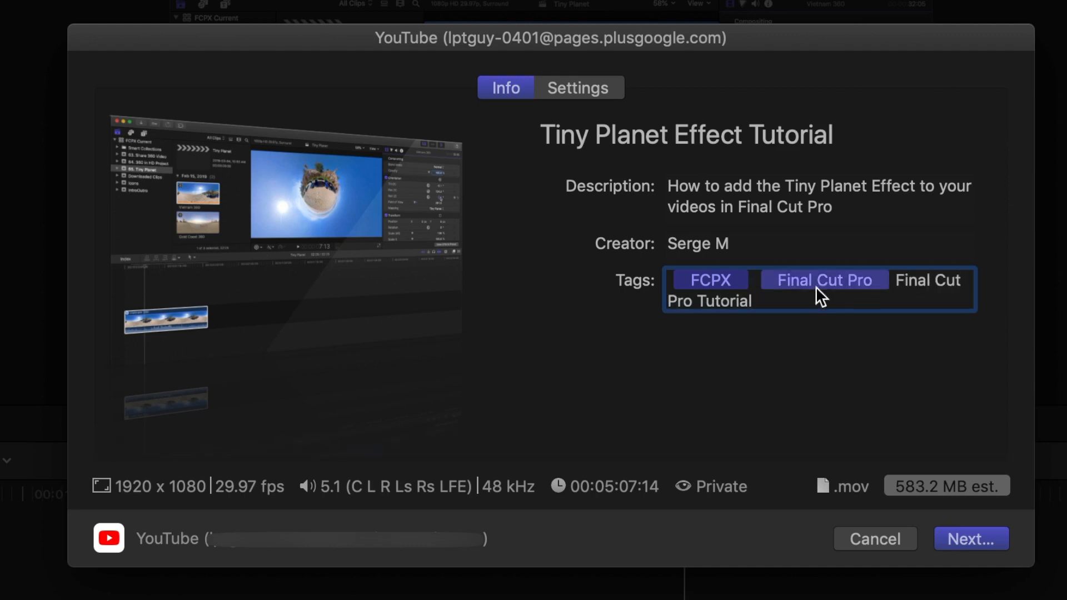
text(Tiny Planet)
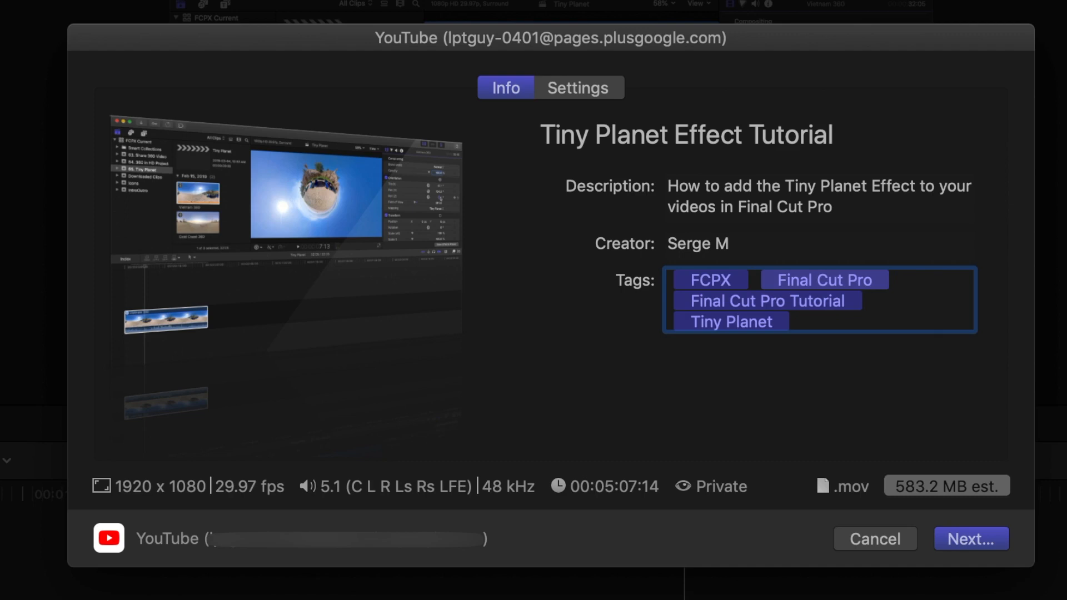
Step: Review the private 1080p Howto & Style settings, then accept terms and publish
click(578, 88)
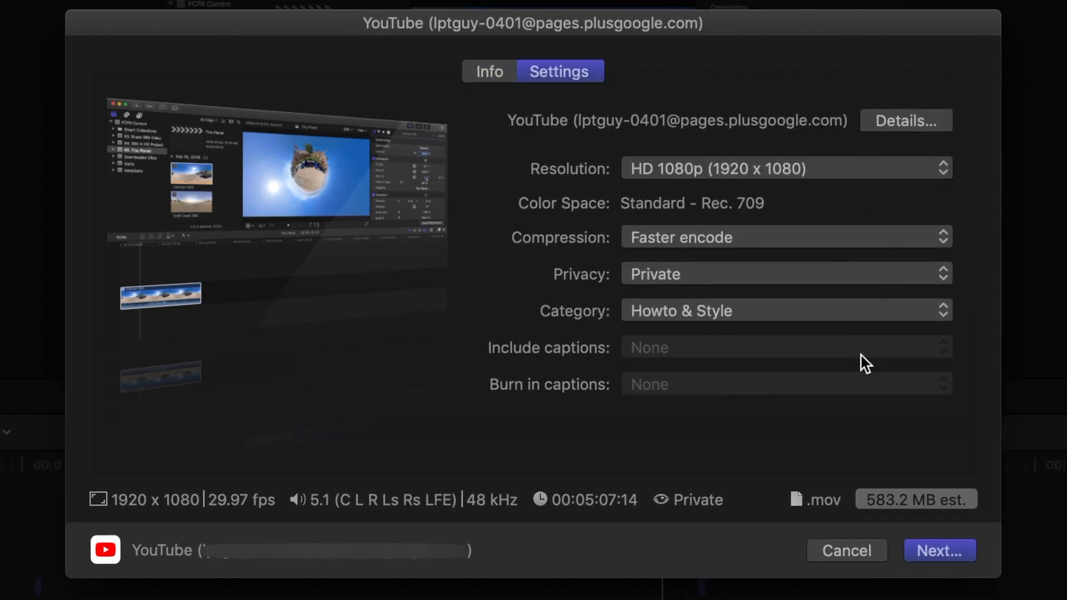
mouse_move(860, 405)
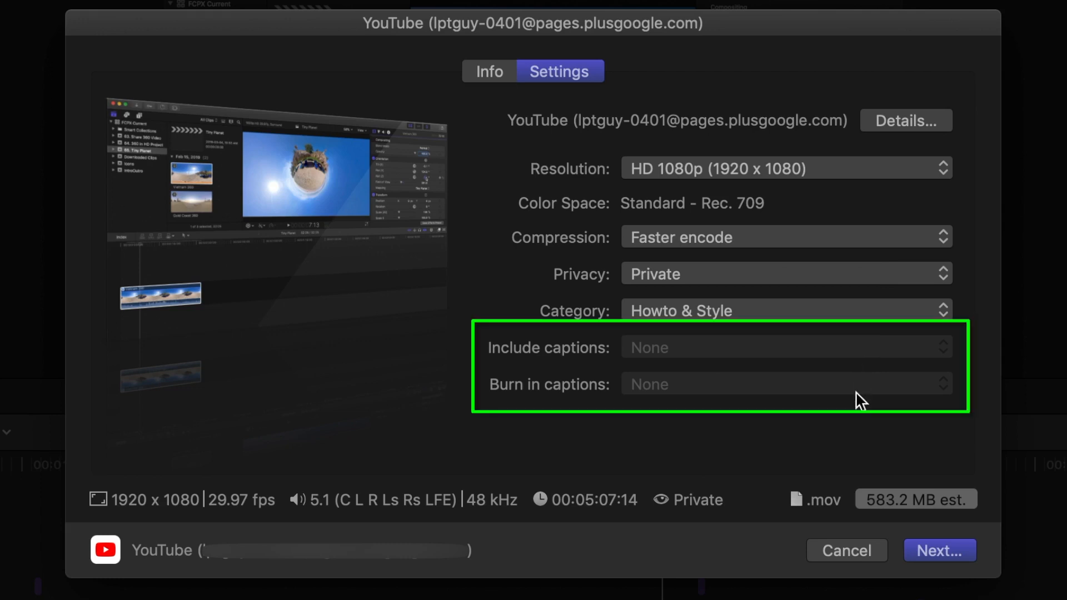
mouse_move(925, 560)
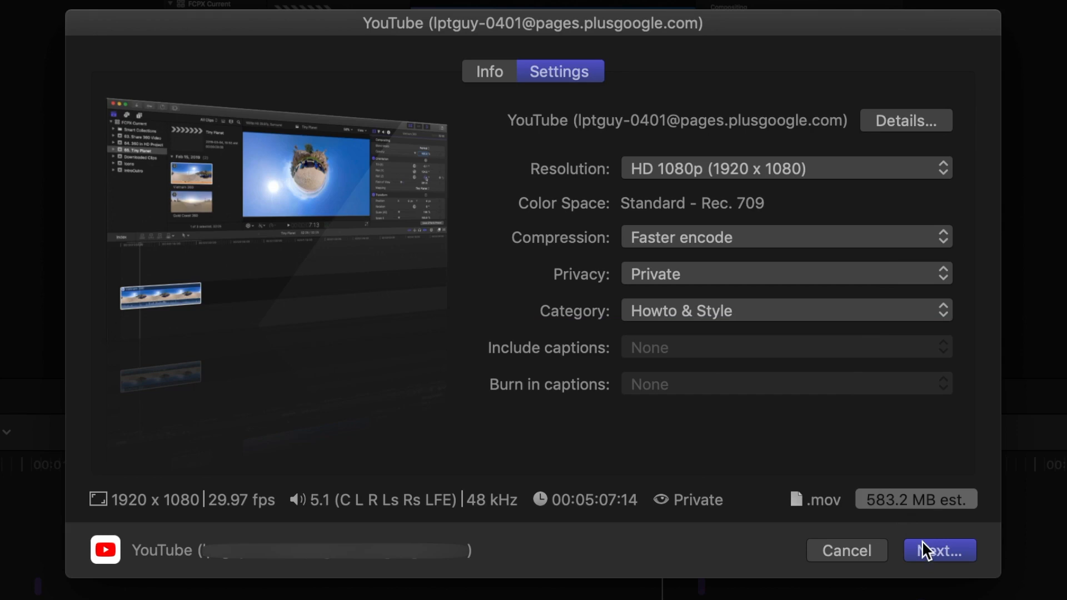
click(939, 551)
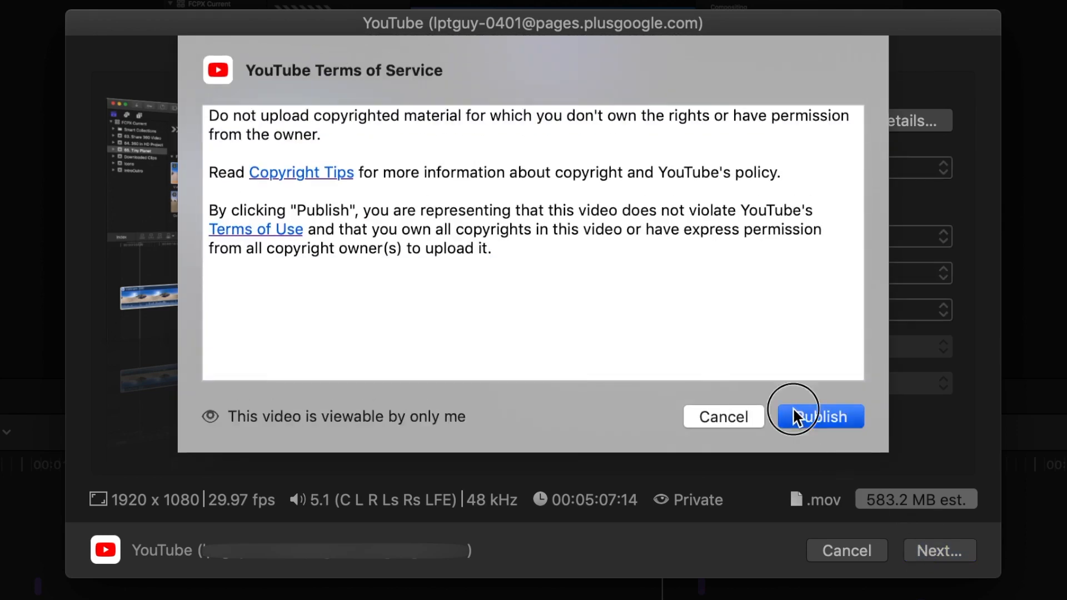
click(819, 416)
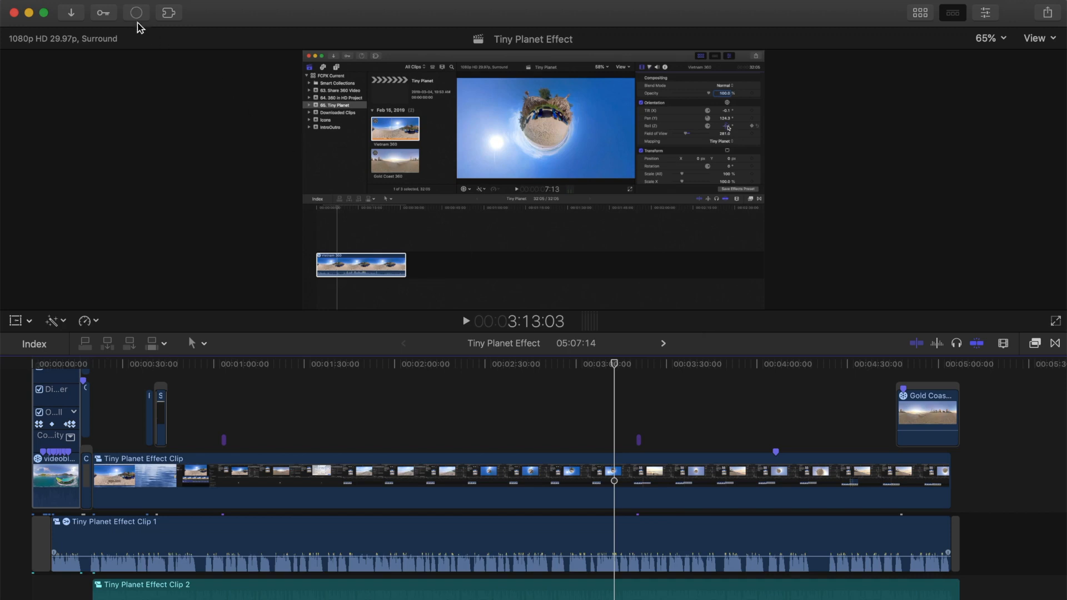
Step: Switch to the web browser showing the YouTube home page
click(137, 13)
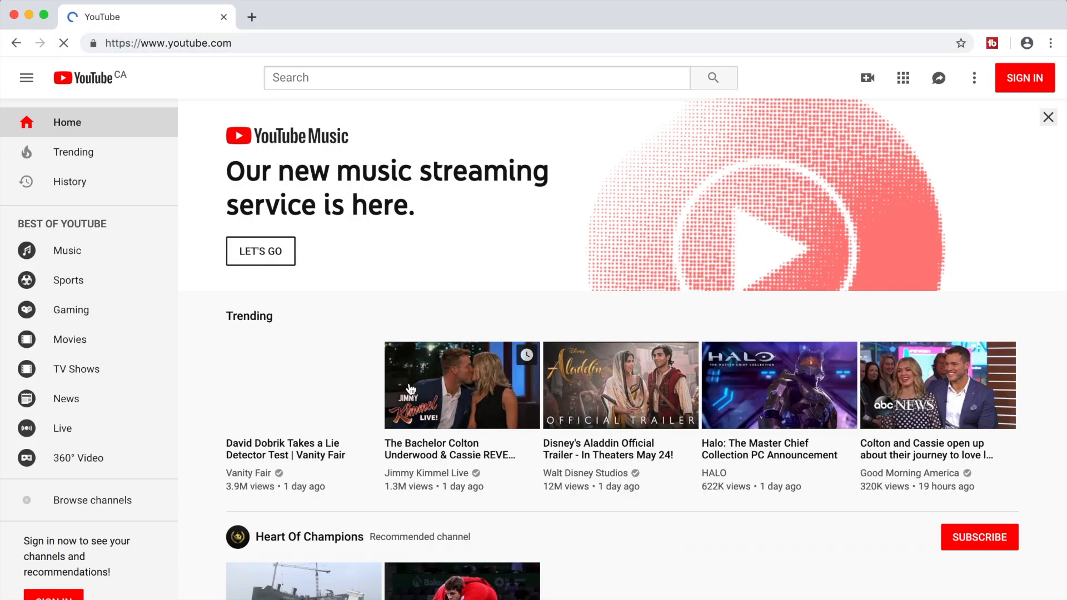
Step: Sign in to YouTube as the Serge M channel and open the account menu
click(1024, 77)
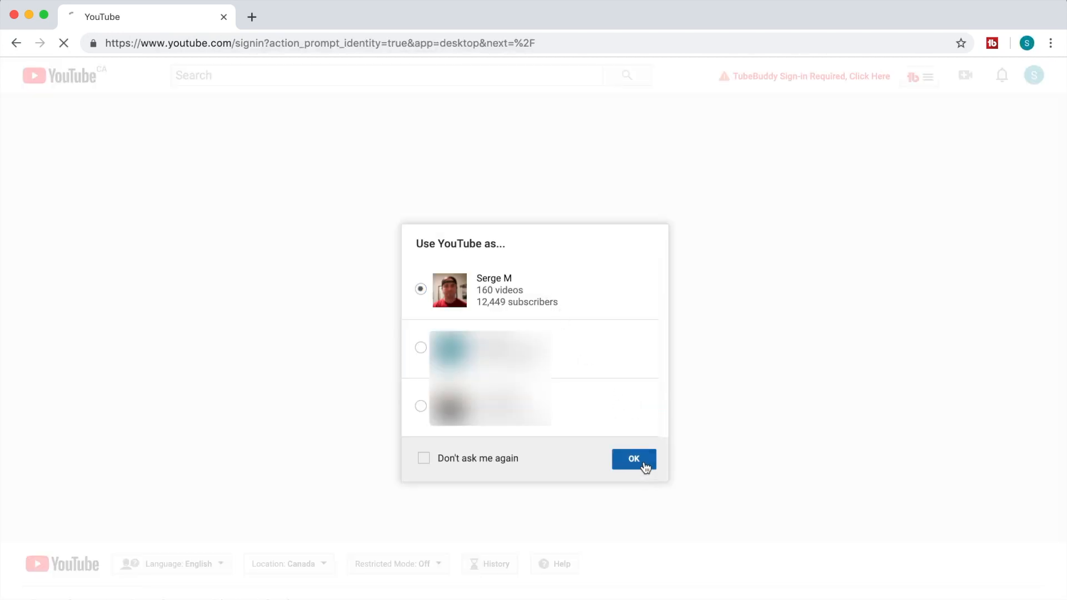
click(634, 459)
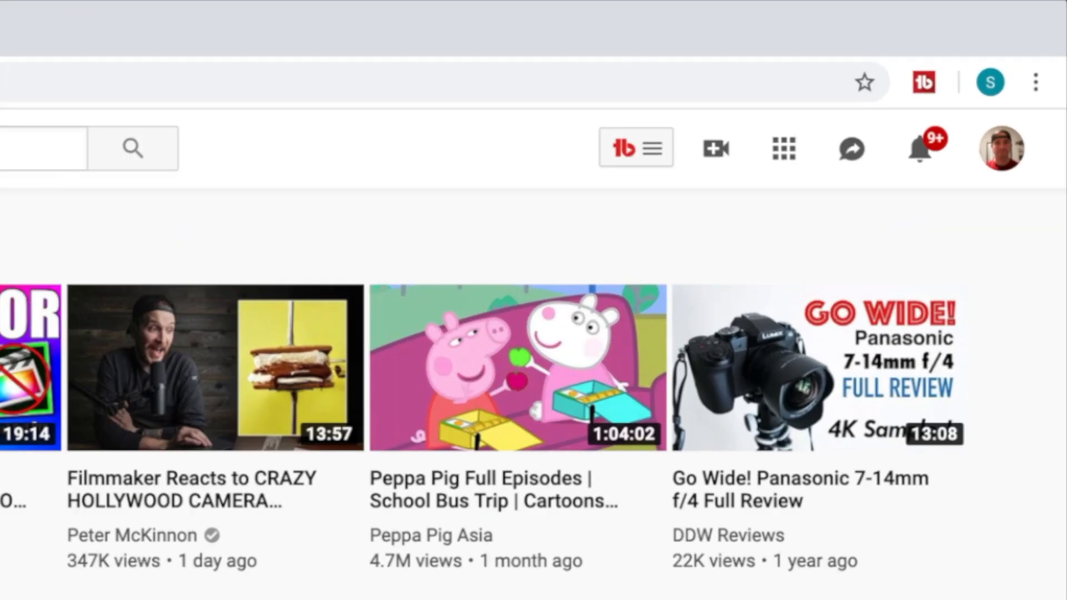
click(1004, 147)
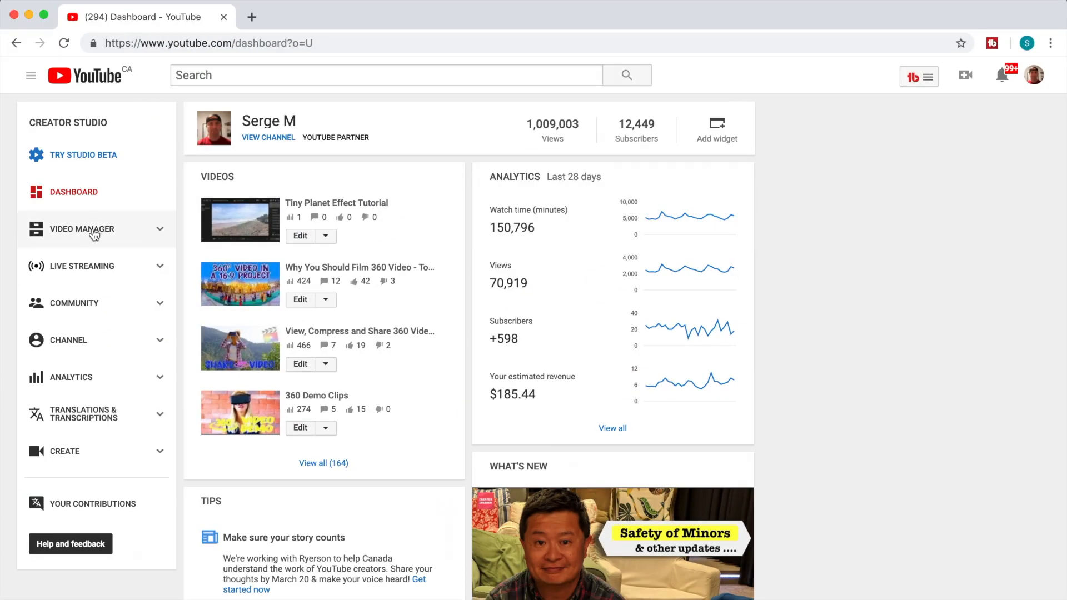
Step: Go to Video Manager's video list and edit Tiny Planet Effect Tutorial
click(81, 229)
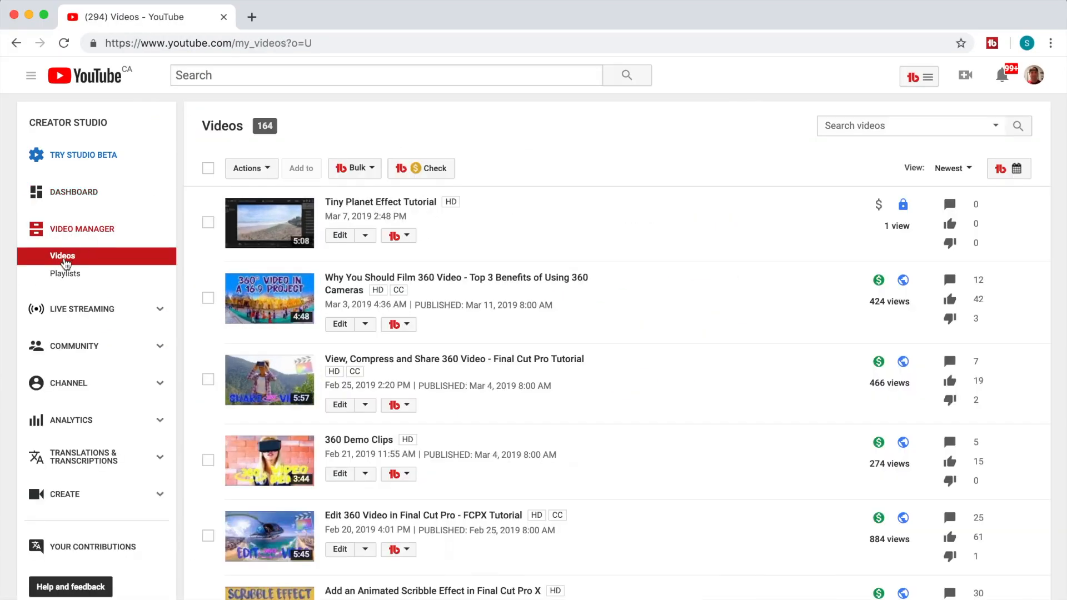
mouse_move(322, 259)
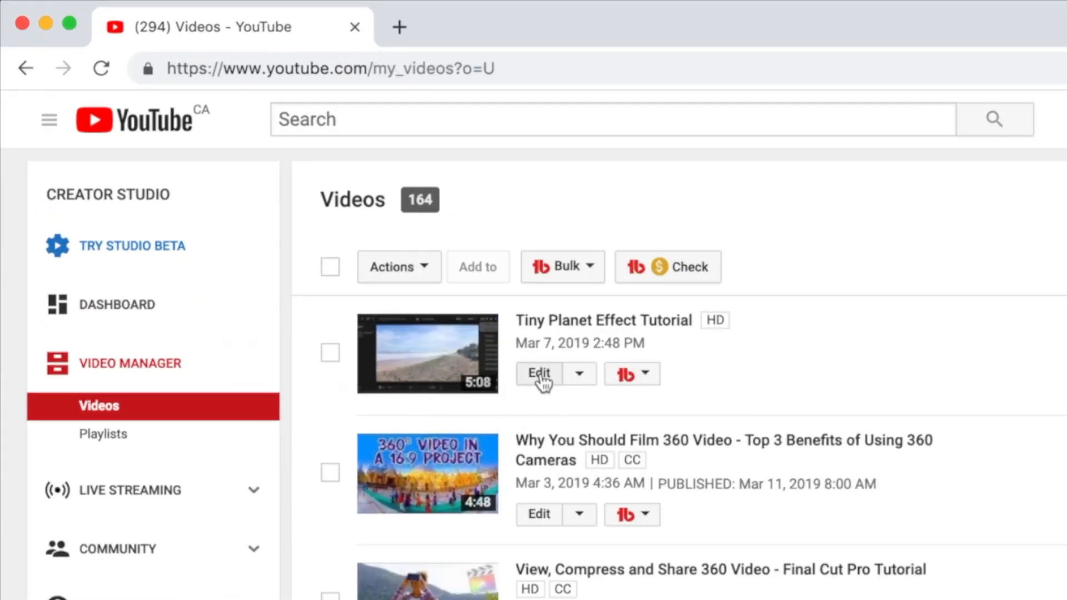
click(540, 373)
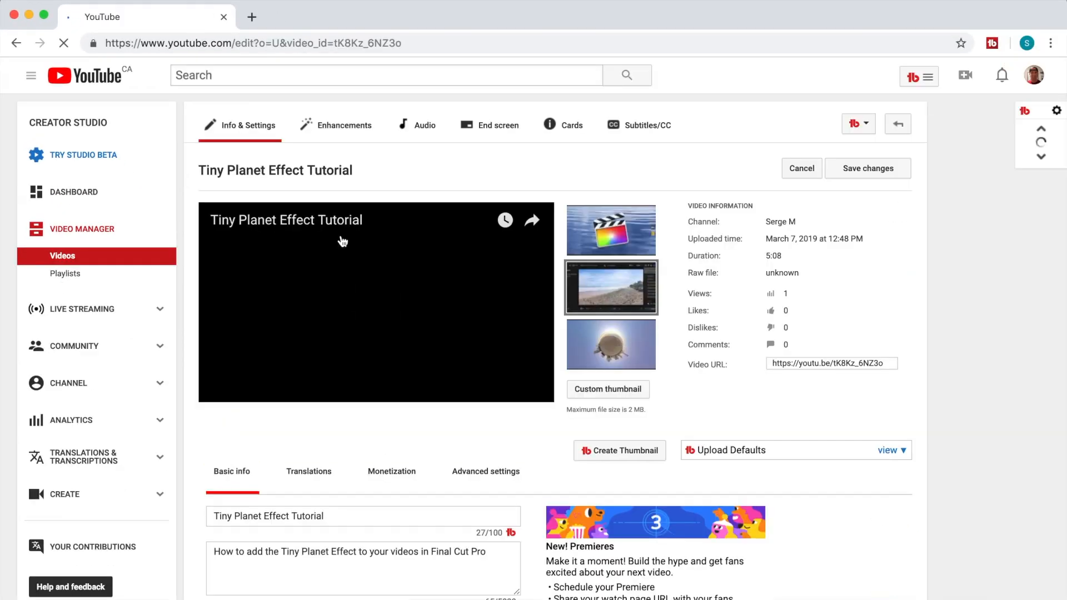